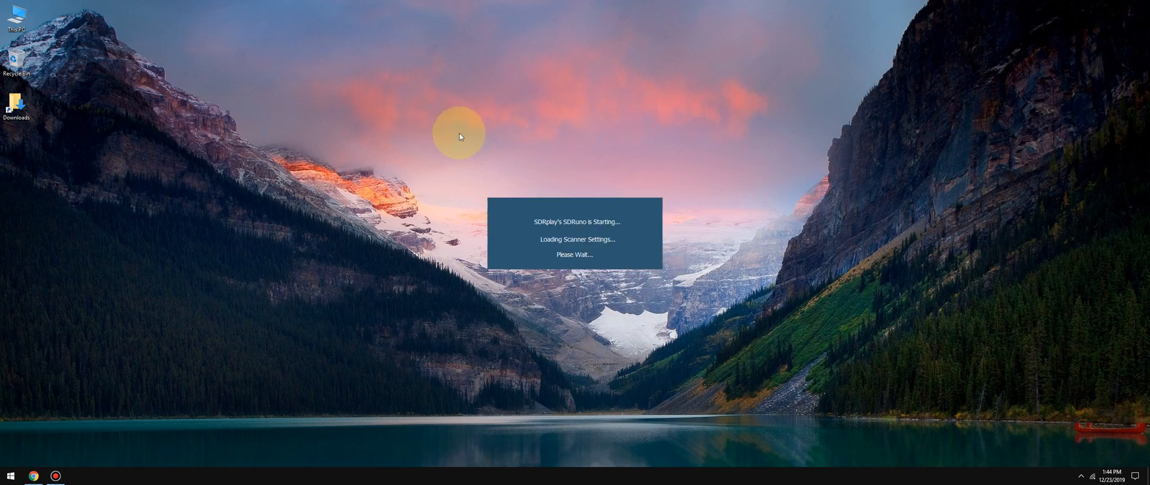
{"action": "mouse_move", "coordinate": [136, 204]}
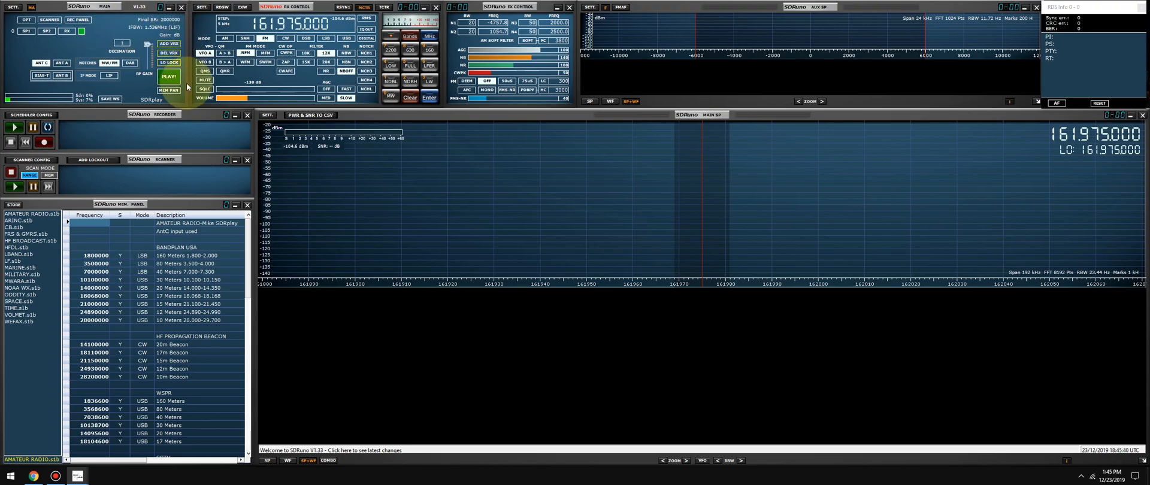
- Start SDRuno reception near 161.975 MHz and launch the AISMon decoder
{"action": "left_click", "coordinate": [167, 77]}
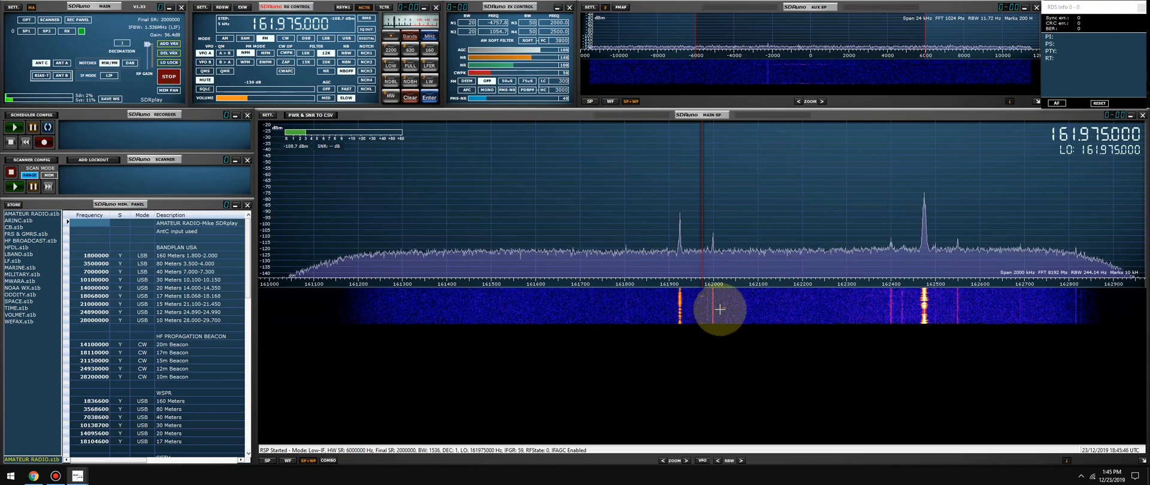
{"action": "left_click", "coordinate": [679, 460]}
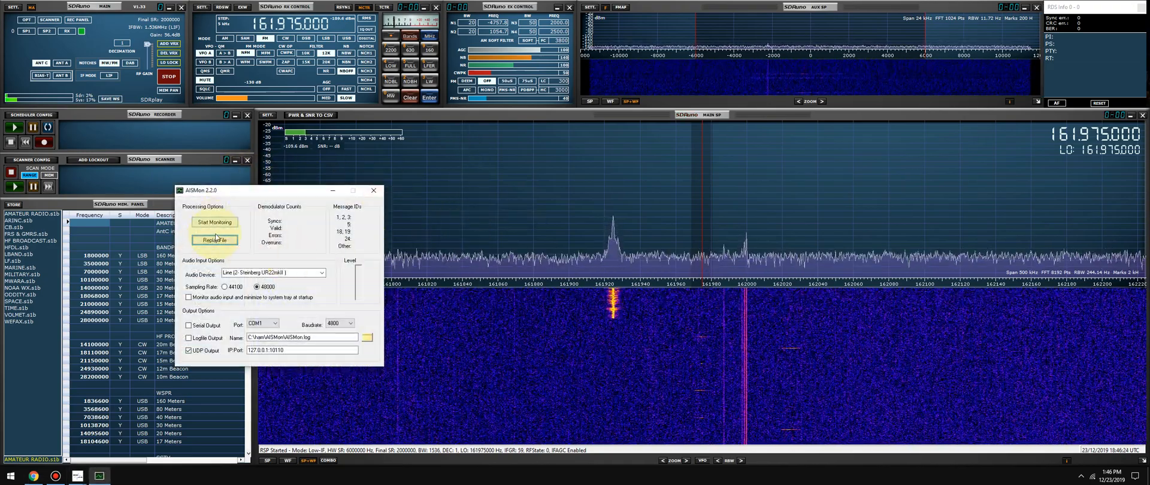
- Decode from the Line 2 Steinberg UR22mkII input with UDP output to 127.0.0.1:10110
{"action": "left_click", "coordinate": [213, 239]}
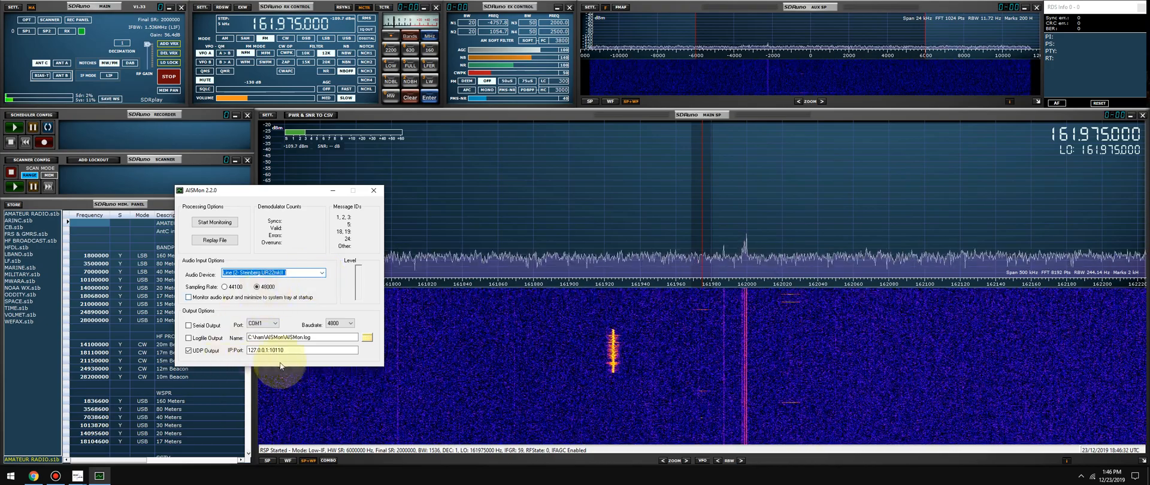
{"action": "left_click", "coordinate": [189, 350]}
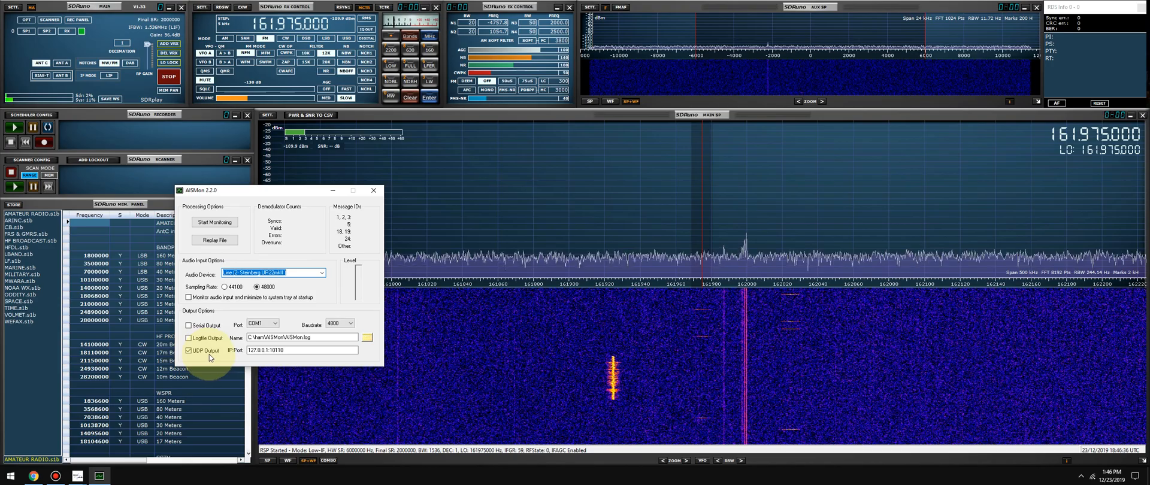
{"action": "triple_click", "coordinate": [301, 350]}
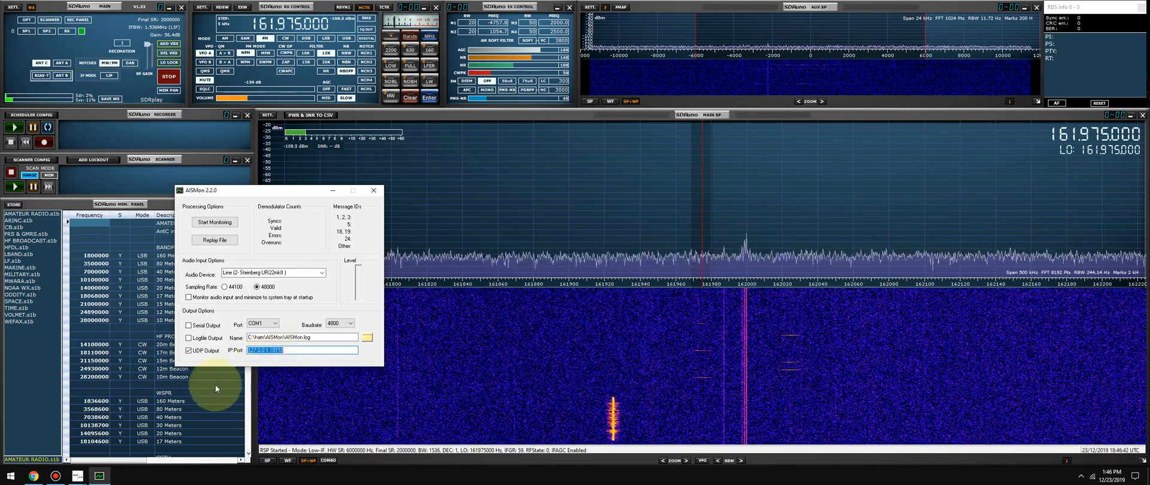
{"action": "left_click", "coordinate": [121, 477]}
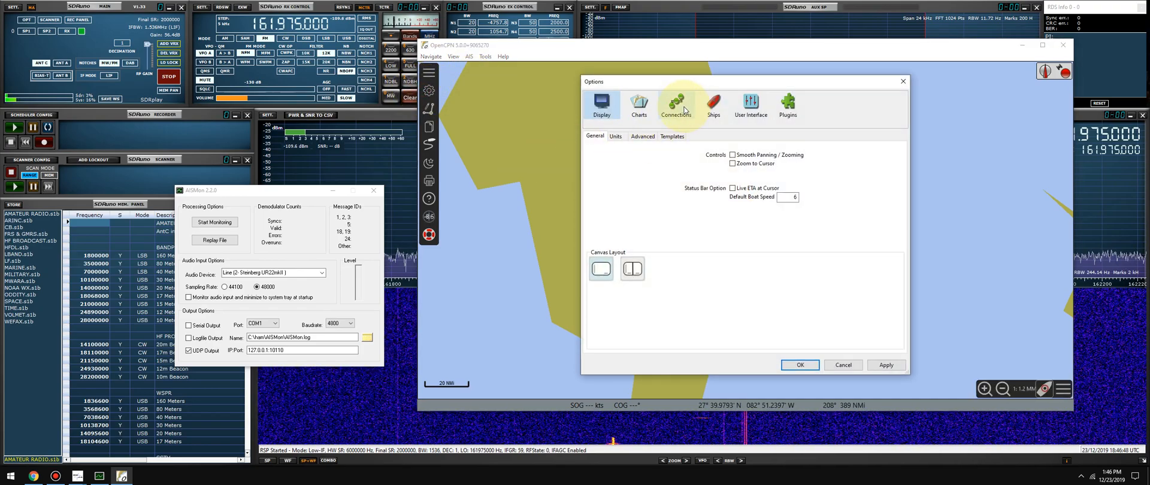
- Verify OpenCPN's UDP connection 127.0.0.1:10110 and start AISMon monitoring
{"action": "left_click", "coordinate": [675, 104]}
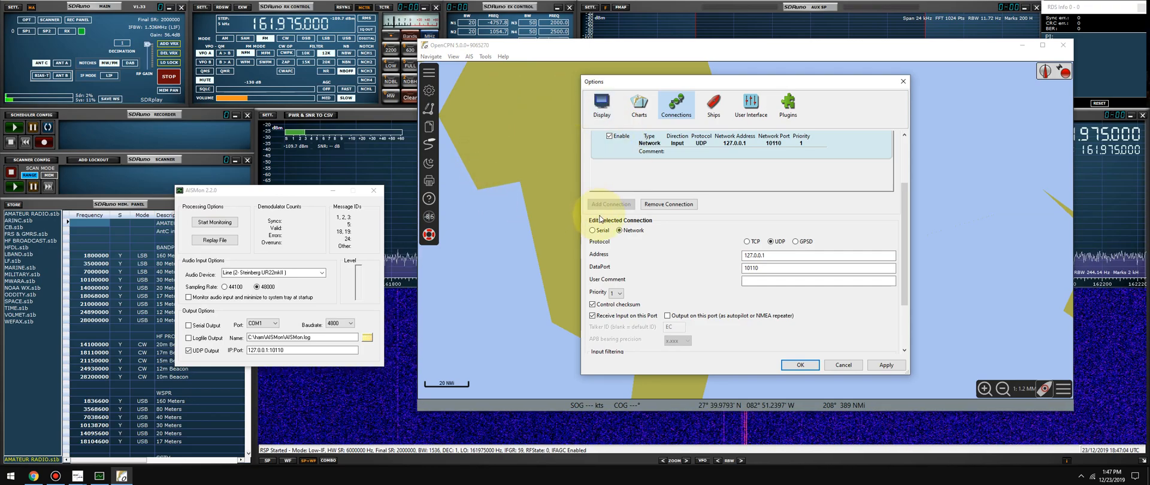
{"action": "mouse_move", "coordinate": [751, 108]}
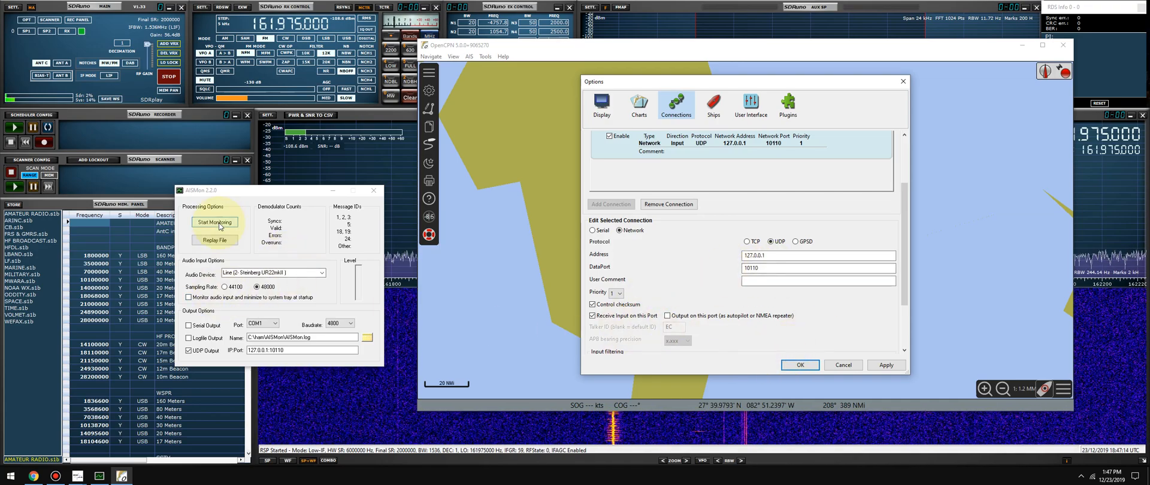
{"action": "left_click", "coordinate": [214, 221]}
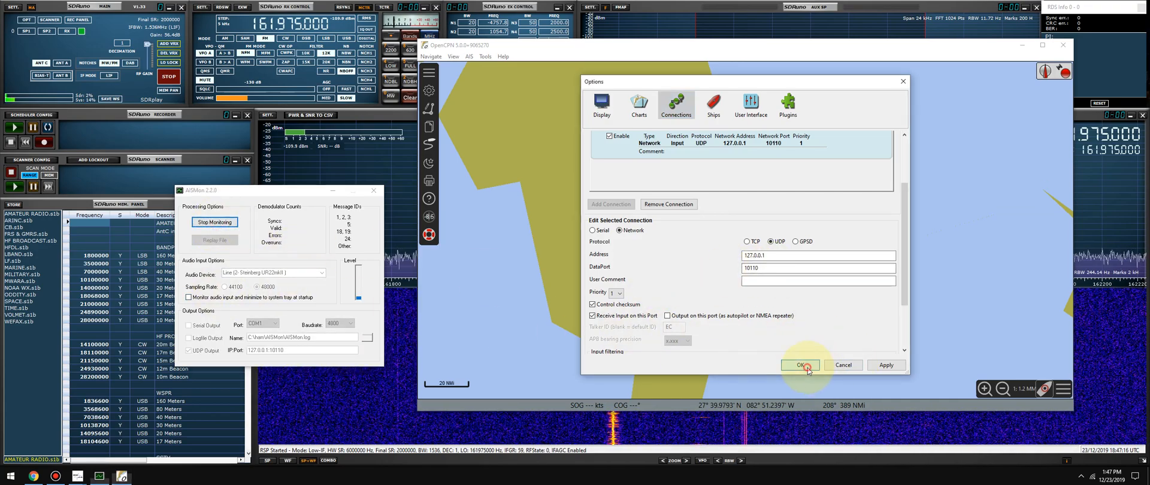
- Confirm the Options so AIS targets show on the chart, check AISMon's message counts, then minimize it
{"action": "left_click", "coordinate": [799, 366]}
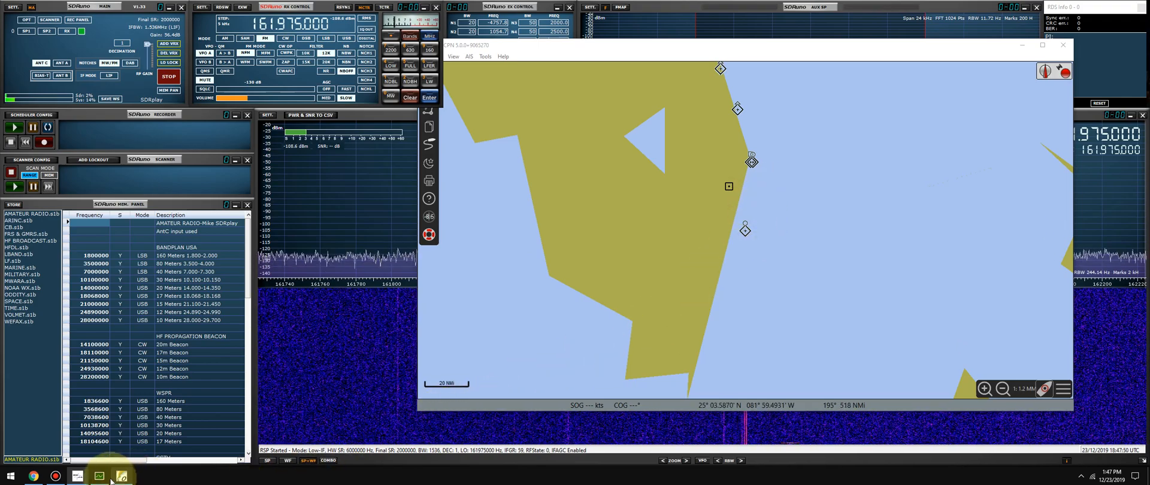
{"action": "left_click", "coordinate": [96, 477]}
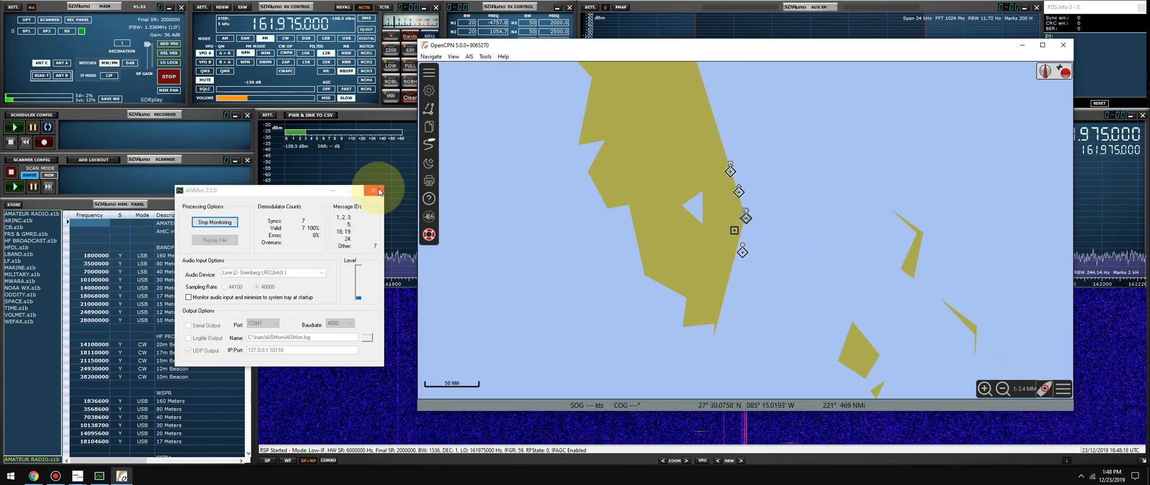
{"action": "left_click", "coordinate": [374, 191]}
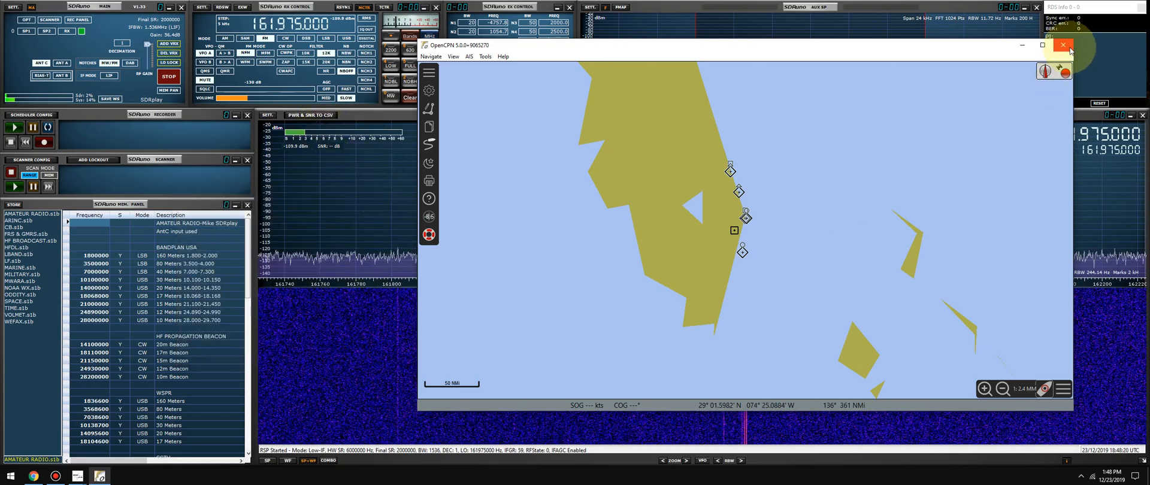
- Close the OpenCPN chart window, leaving SDRuno's spectrum in the foreground
{"action": "left_click", "coordinate": [1063, 44]}
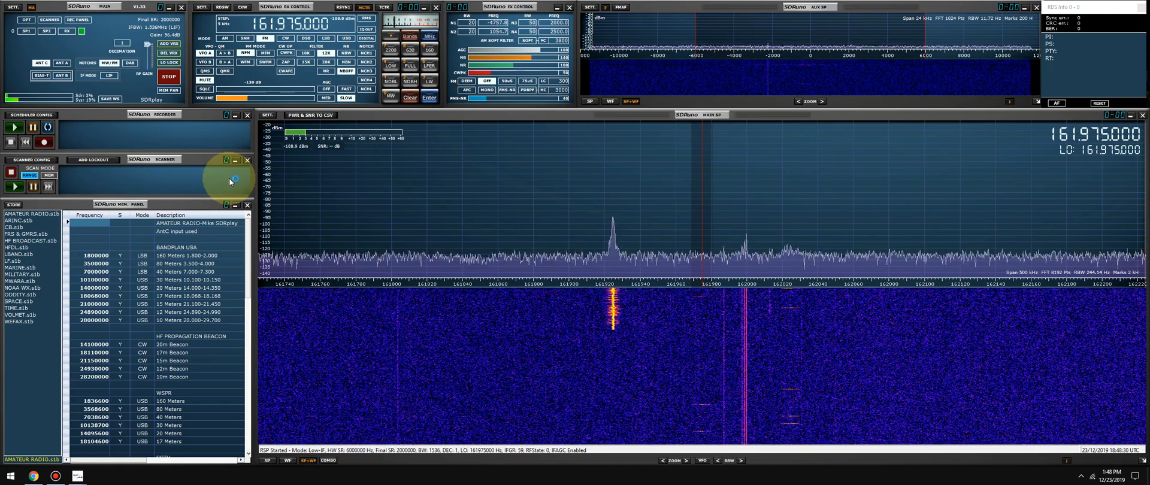
{"action": "mouse_move", "coordinate": [293, 173]}
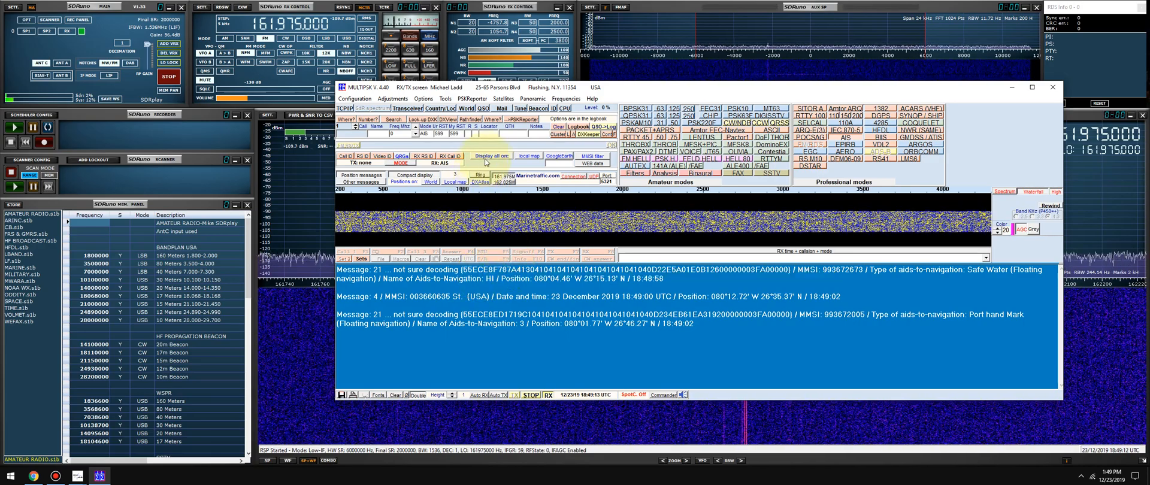
{"action": "mouse_move", "coordinate": [528, 156]}
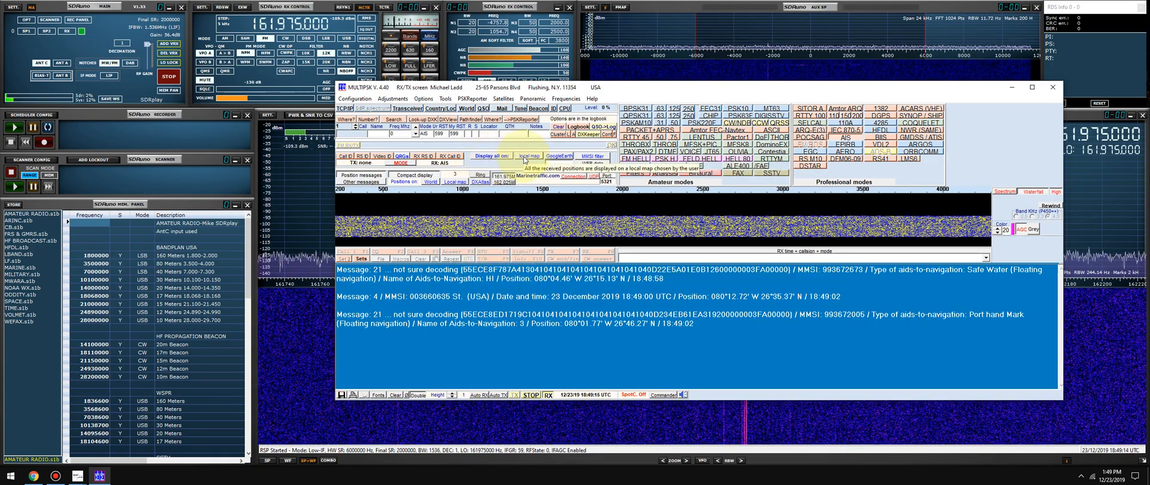
- Display all received AIS positions on MultiPSK's local map
{"action": "left_click", "coordinate": [528, 156]}
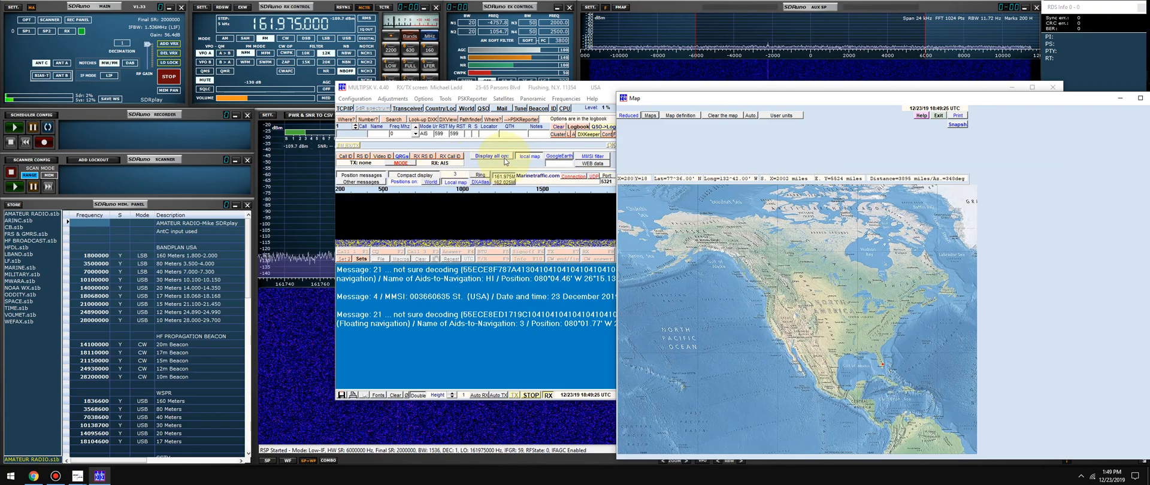
- Review the map definition, plotting target 993672005 near Florida, and show the available maps list
{"action": "left_click", "coordinate": [899, 362]}
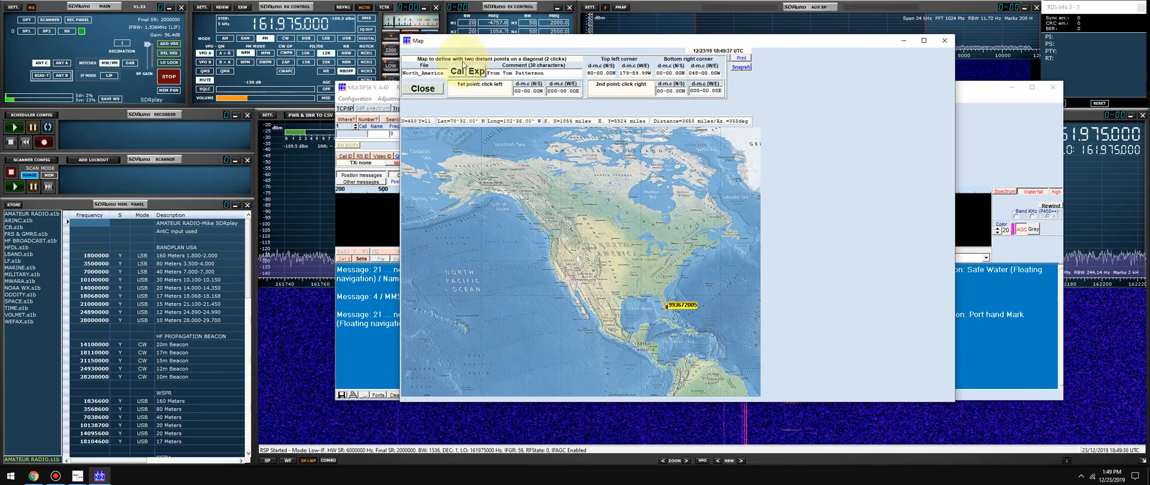
{"action": "left_click", "coordinate": [422, 88]}
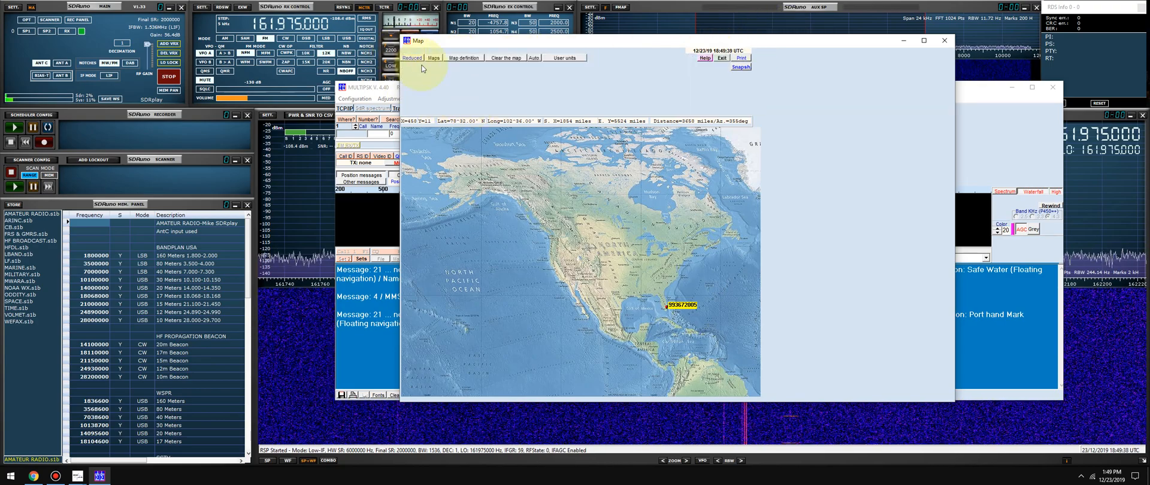
{"action": "left_click", "coordinate": [463, 57]}
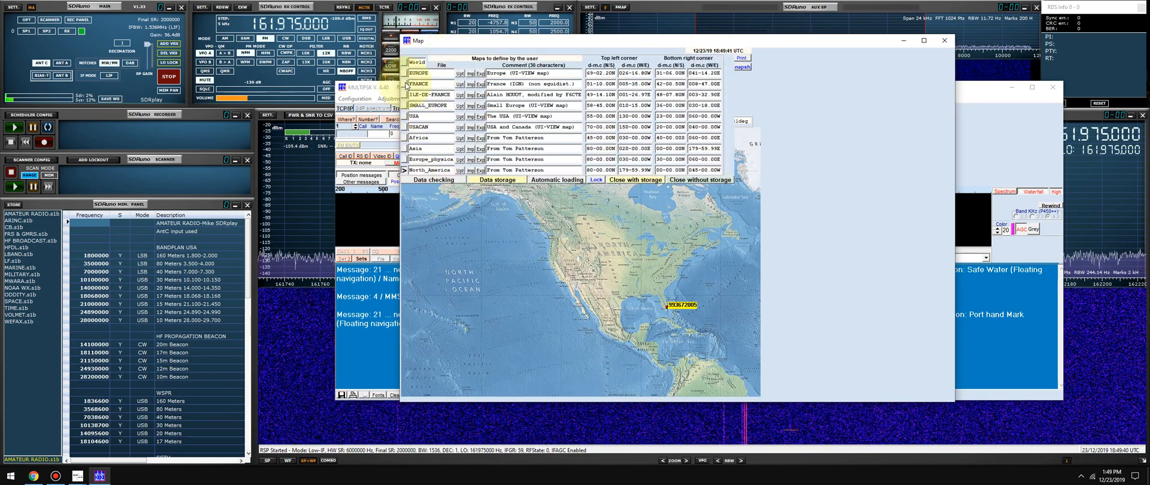